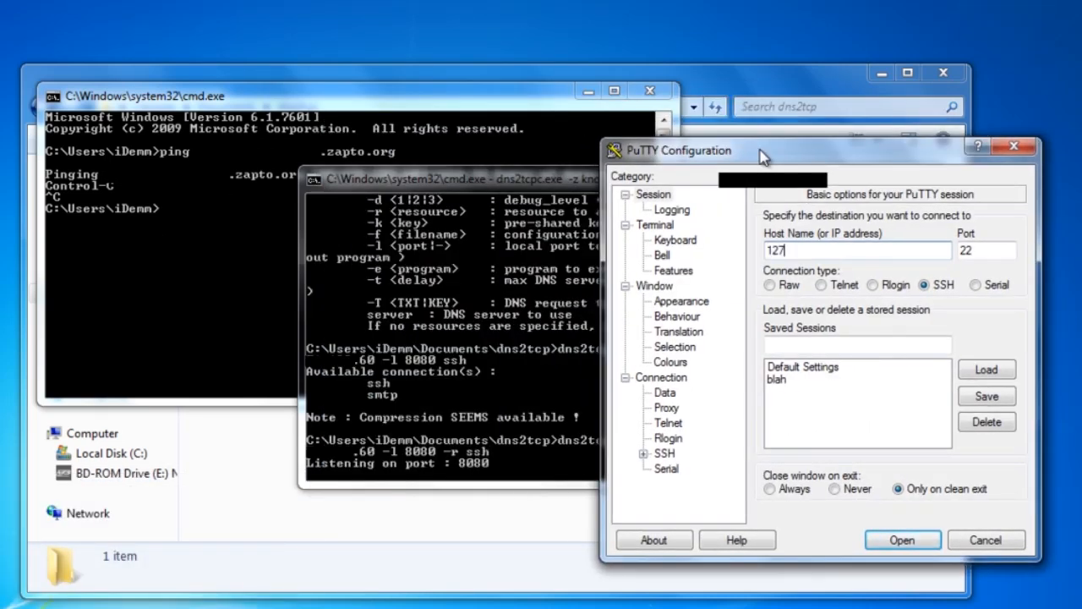
Point the session at host 127.0.0.1, port 8080, and go to the SSH tunnel settings
{"action": "type", "text": ".0.0.1"}
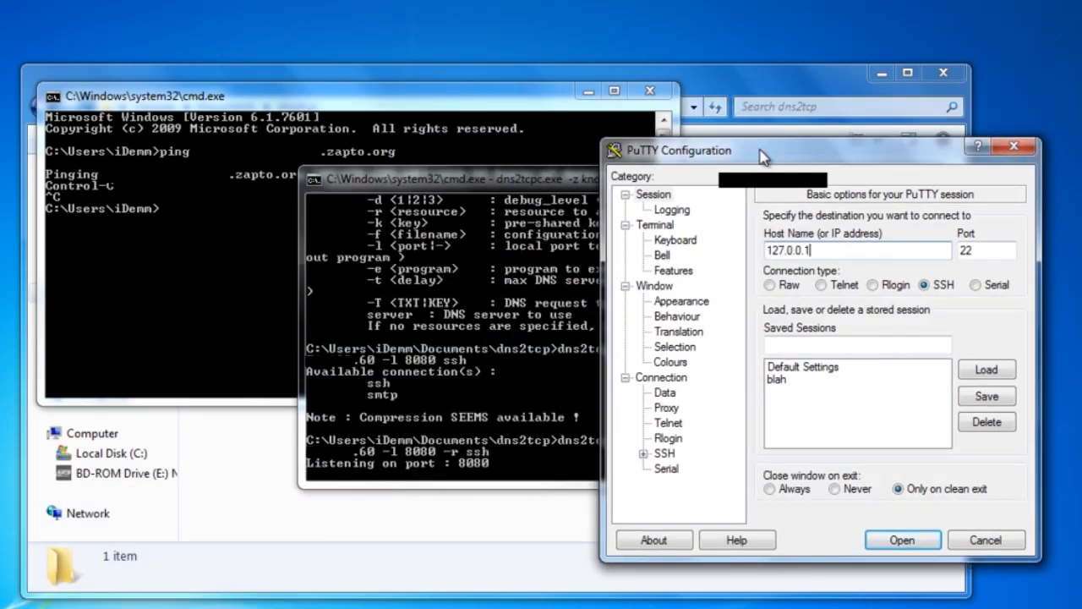
{"action": "type", "text": "8080"}
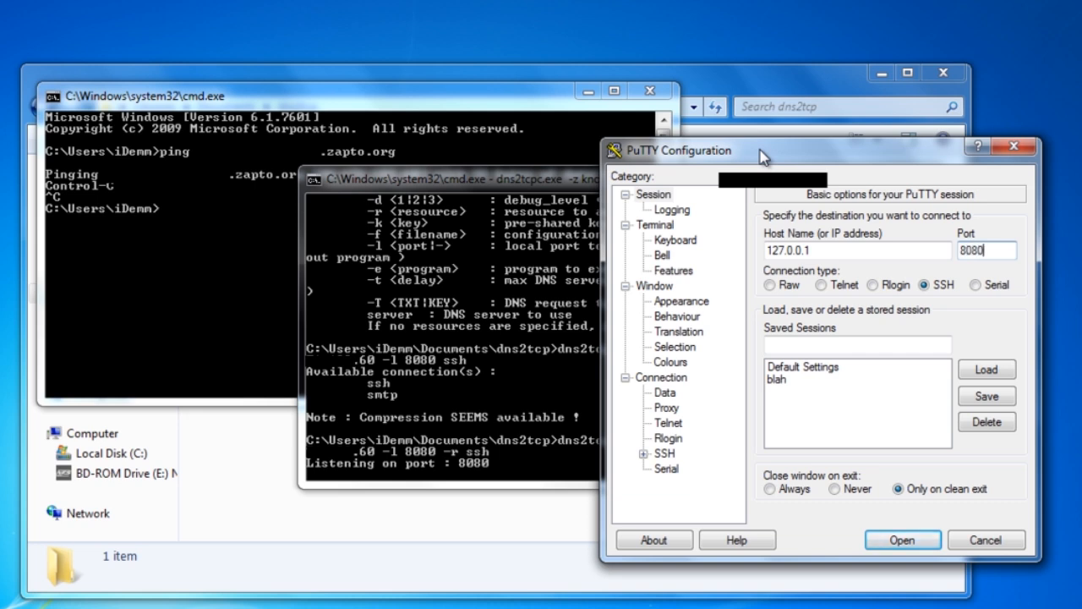
{"action": "mouse_move", "coordinate": [707, 448]}
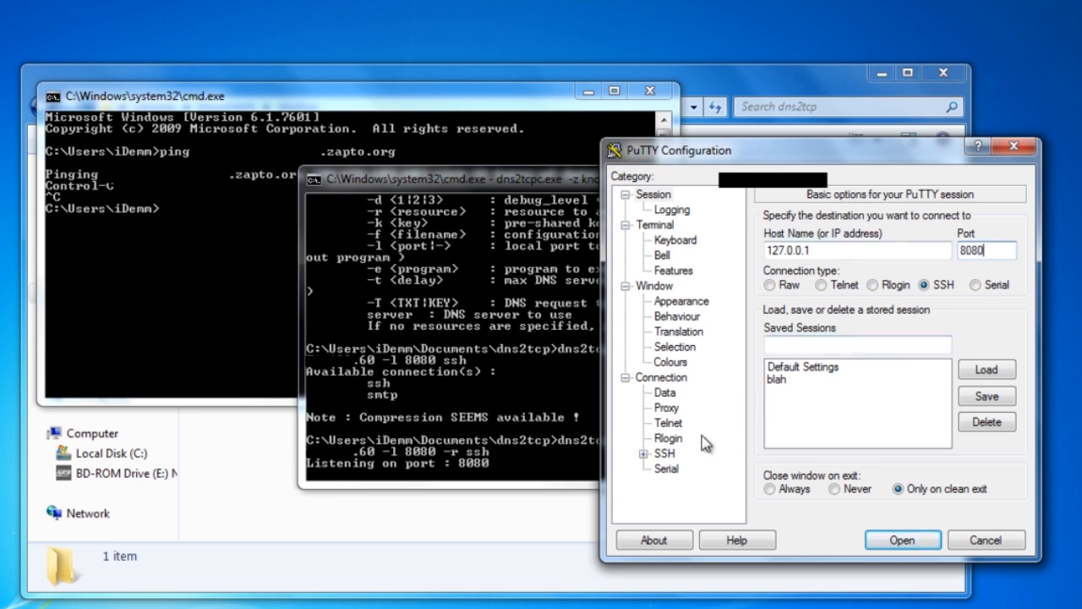
{"action": "left_click", "coordinate": [689, 498]}
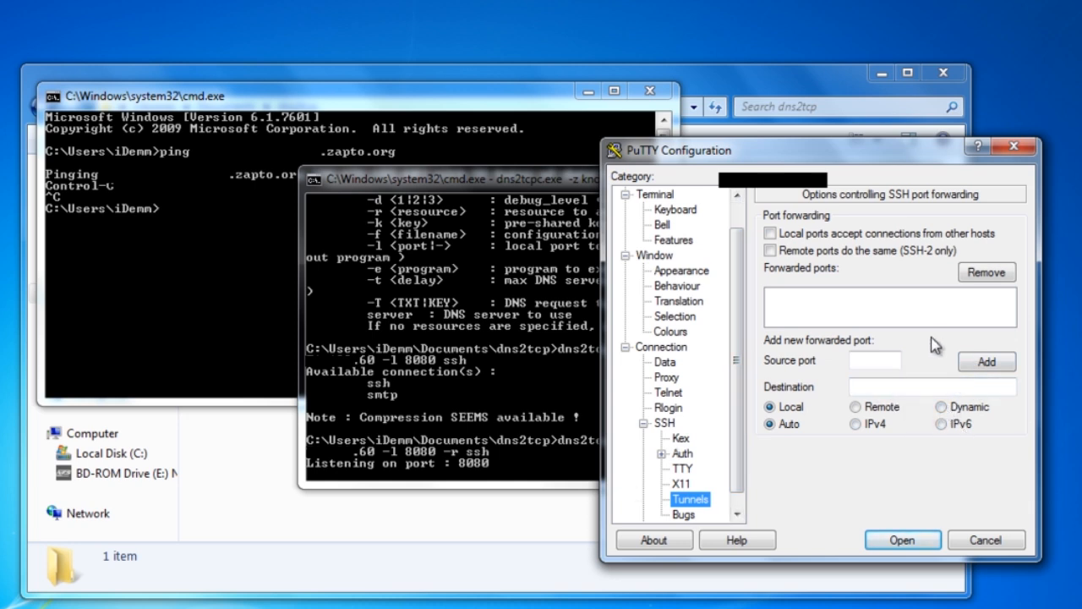
{"action": "mouse_move", "coordinate": [713, 470]}
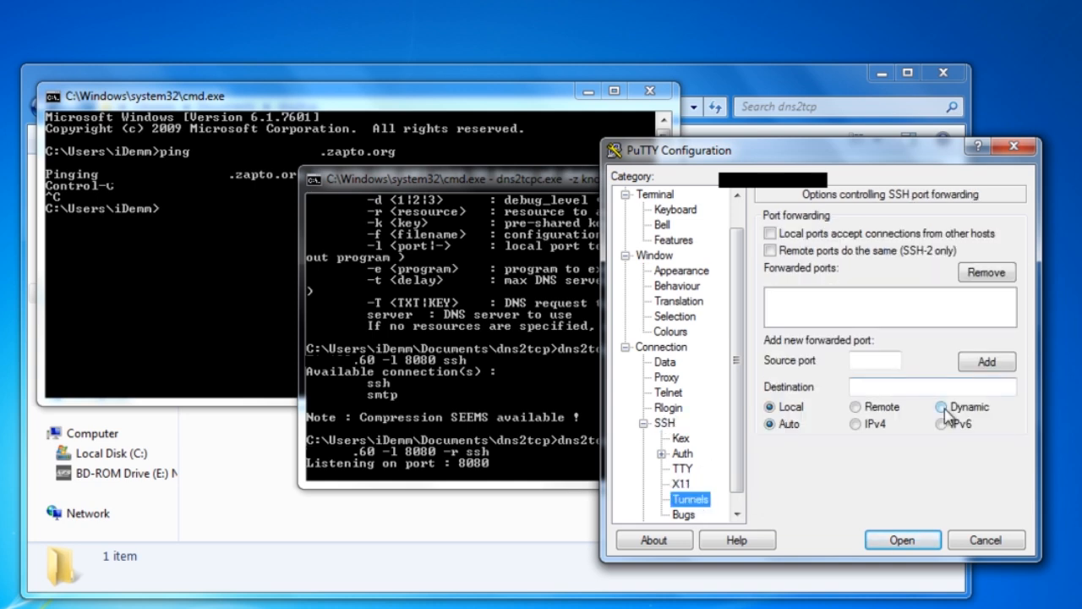
Add a Dynamic forwarded port with source port 1337 to the forwarded-ports list
{"action": "left_click", "coordinate": [940, 406]}
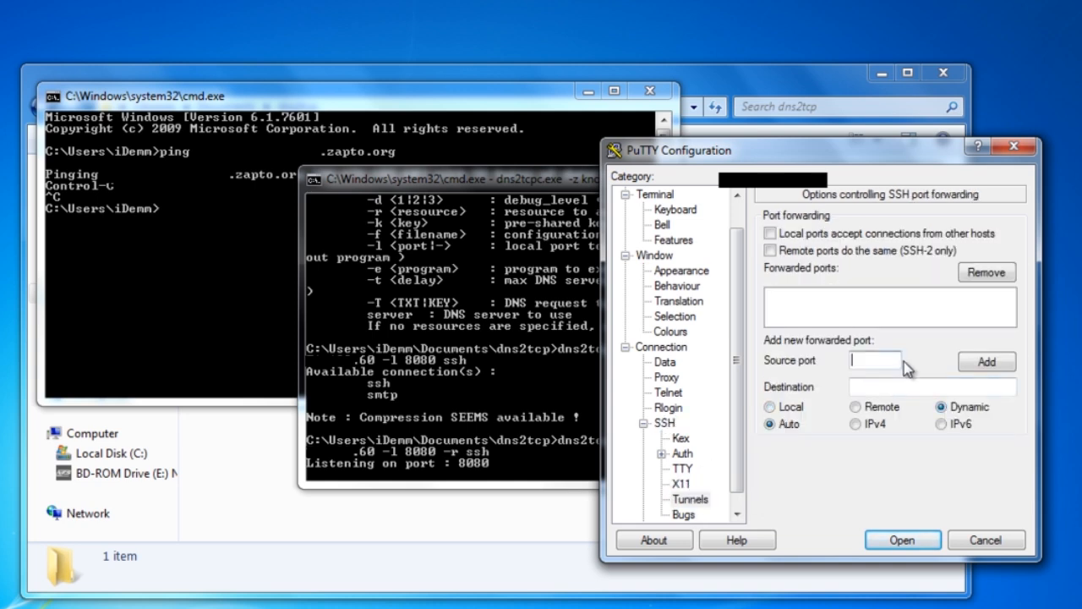
{"action": "type", "text": "1337"}
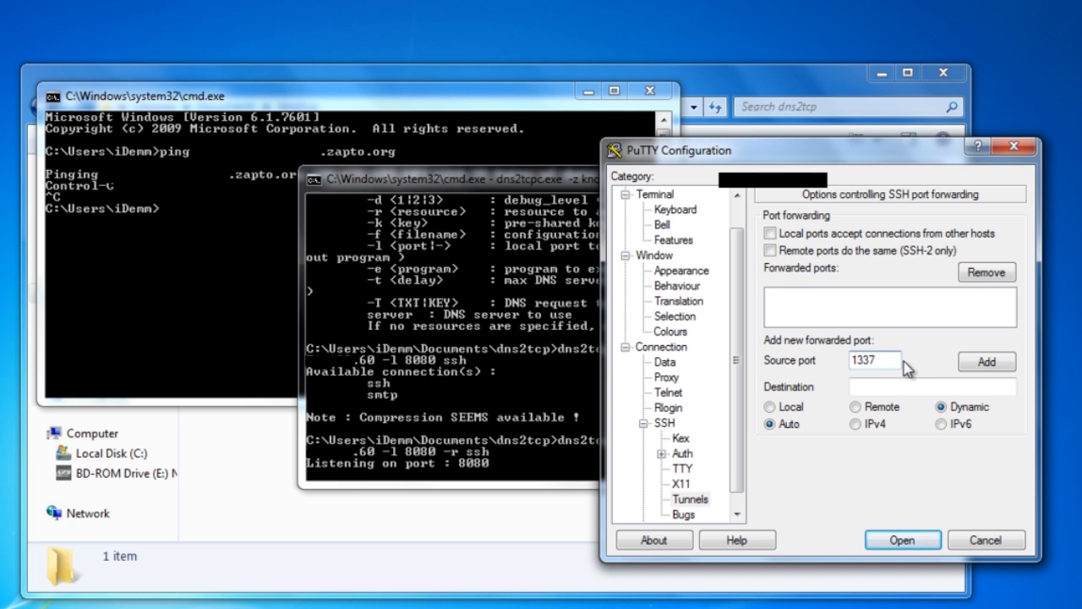
{"action": "mouse_move", "coordinate": [1050, 342]}
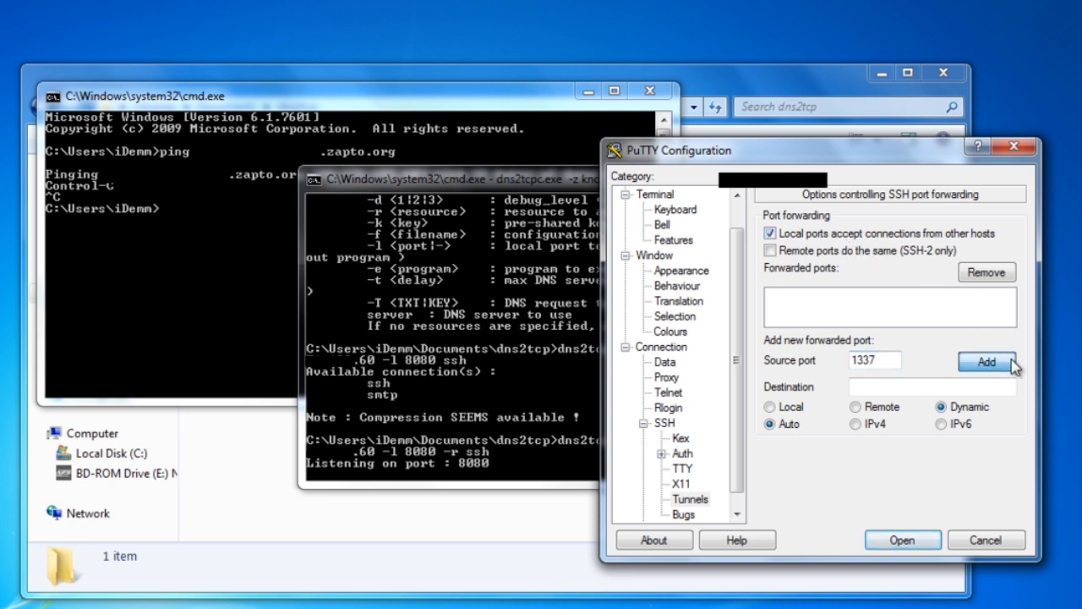
{"action": "left_click", "coordinate": [985, 362]}
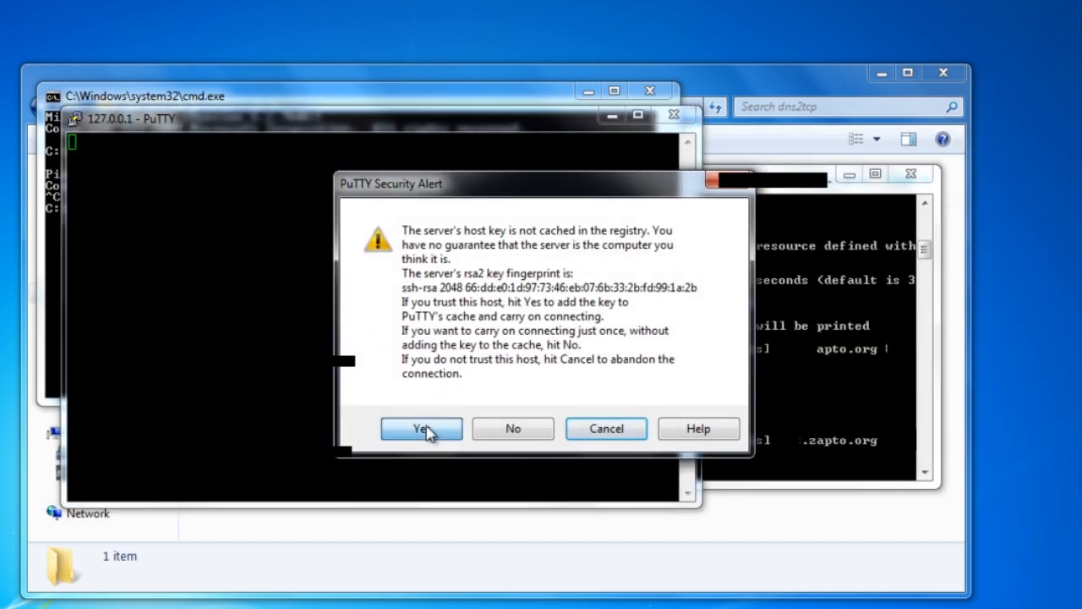
Accept the host key alert and attempt login as root with the password
{"action": "left_click", "coordinate": [419, 428]}
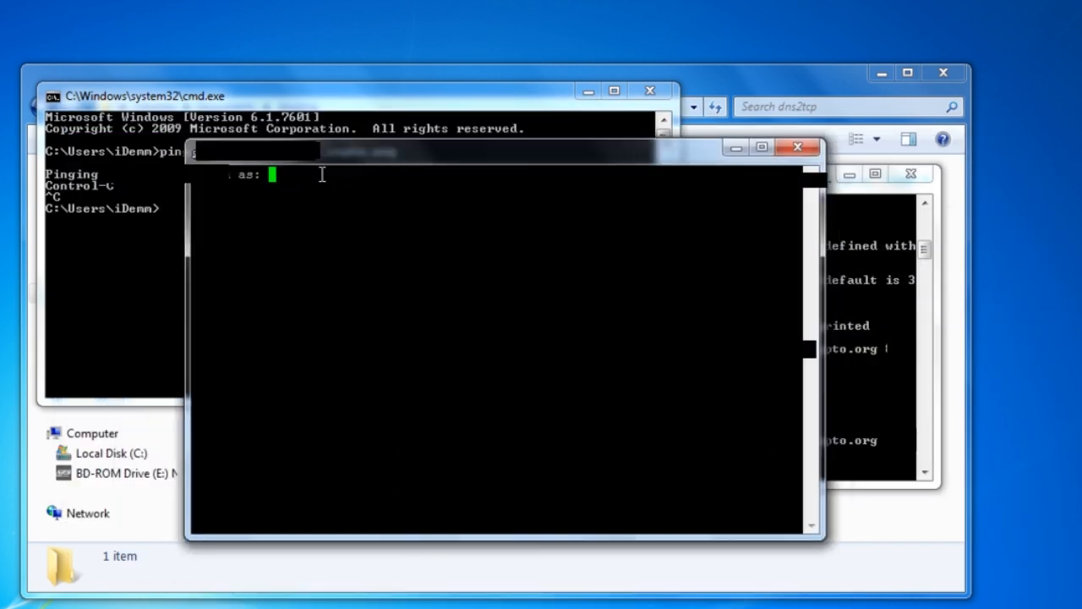
{"action": "type", "text": "root"}
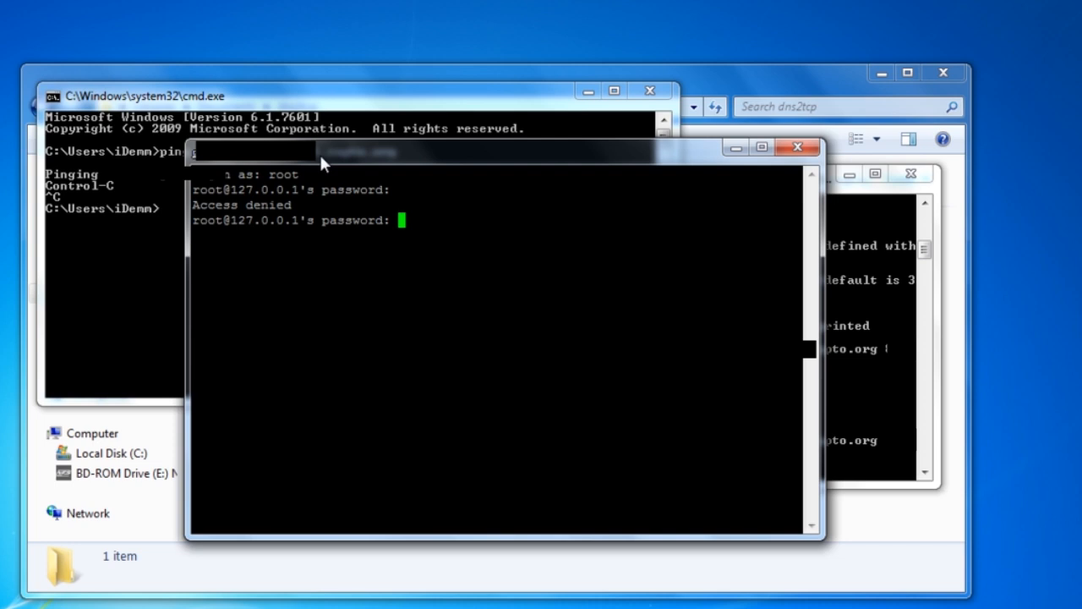
{"action": "key", "text": "Enter"}
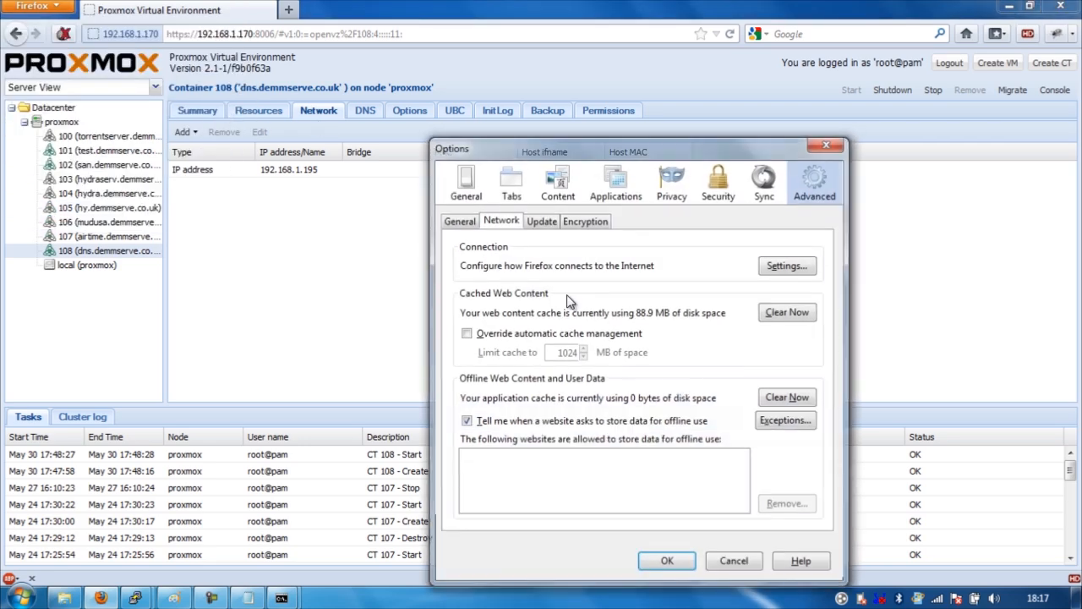
Set Firefox to a manual SOCKS proxy at 127.0.0.1 port 1337 and confirm
{"action": "left_click", "coordinate": [786, 266]}
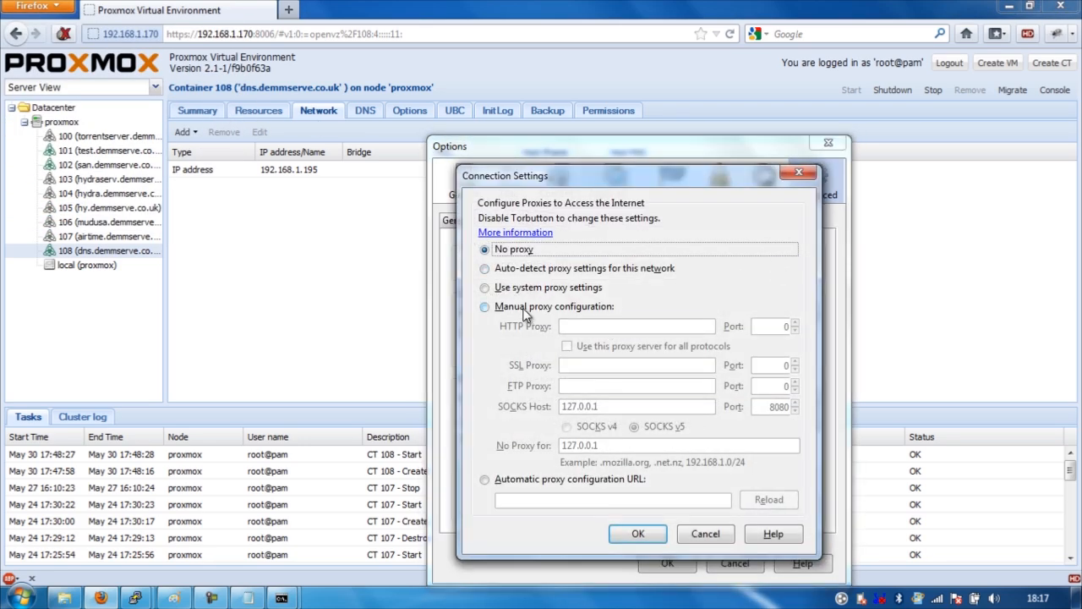
{"action": "left_click", "coordinate": [484, 308]}
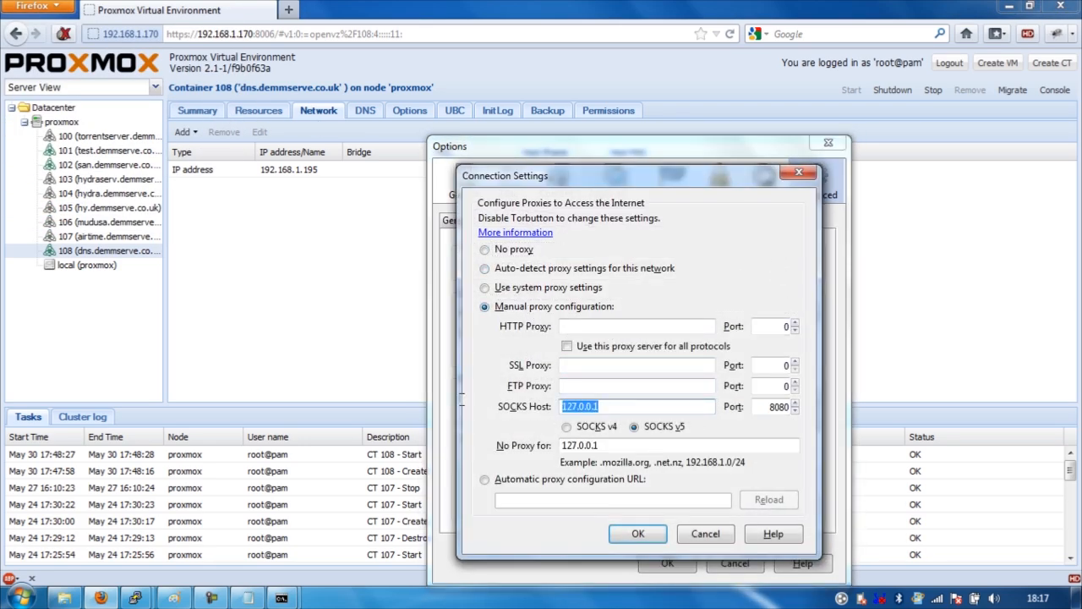
{"action": "left_click", "coordinate": [636, 406]}
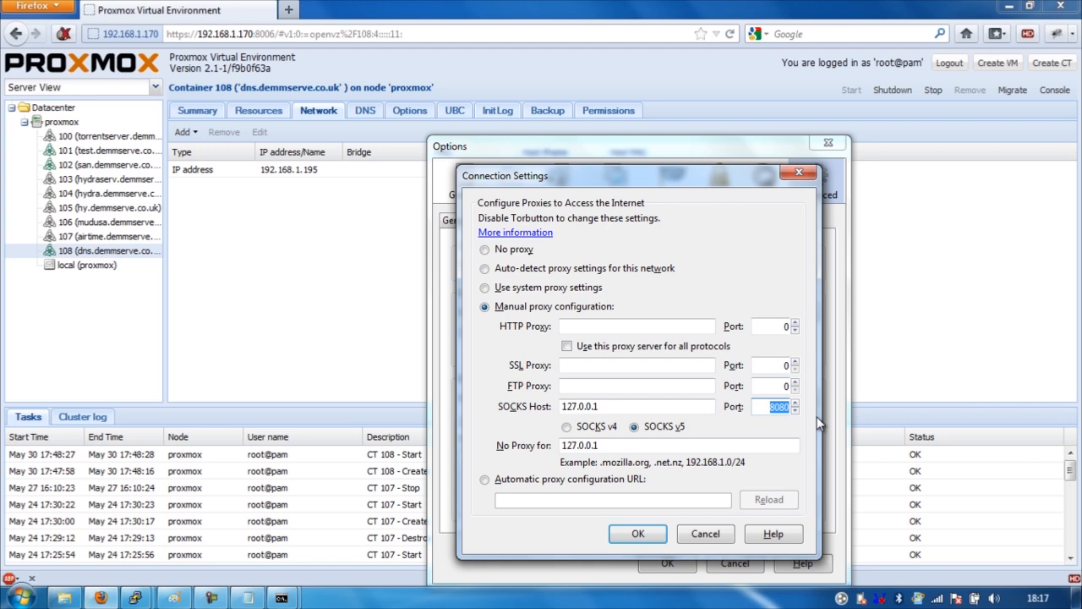
{"action": "type", "text": "1337"}
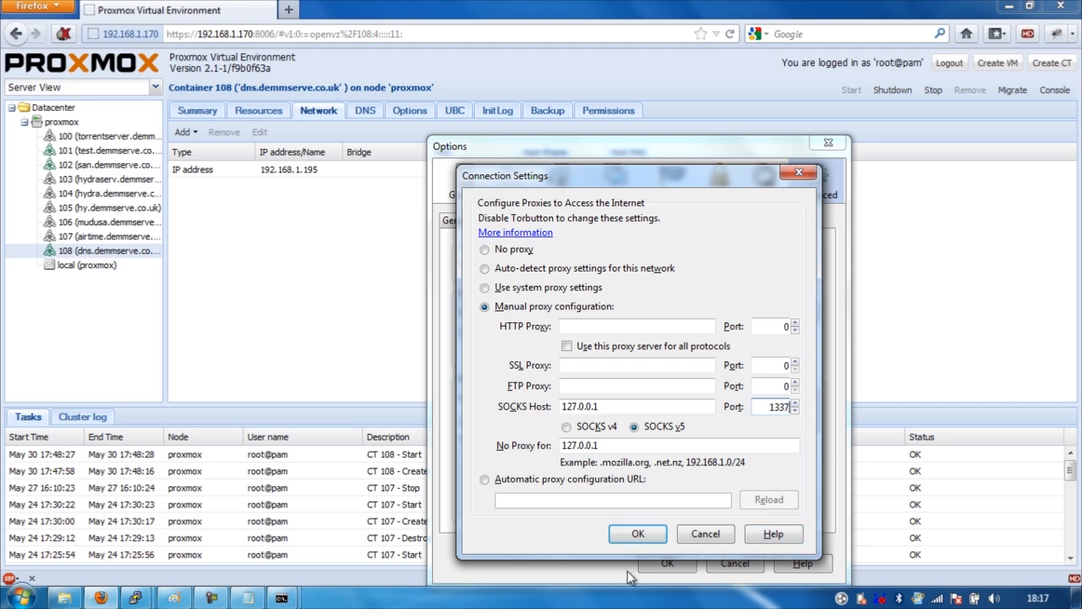
{"action": "left_click", "coordinate": [639, 534]}
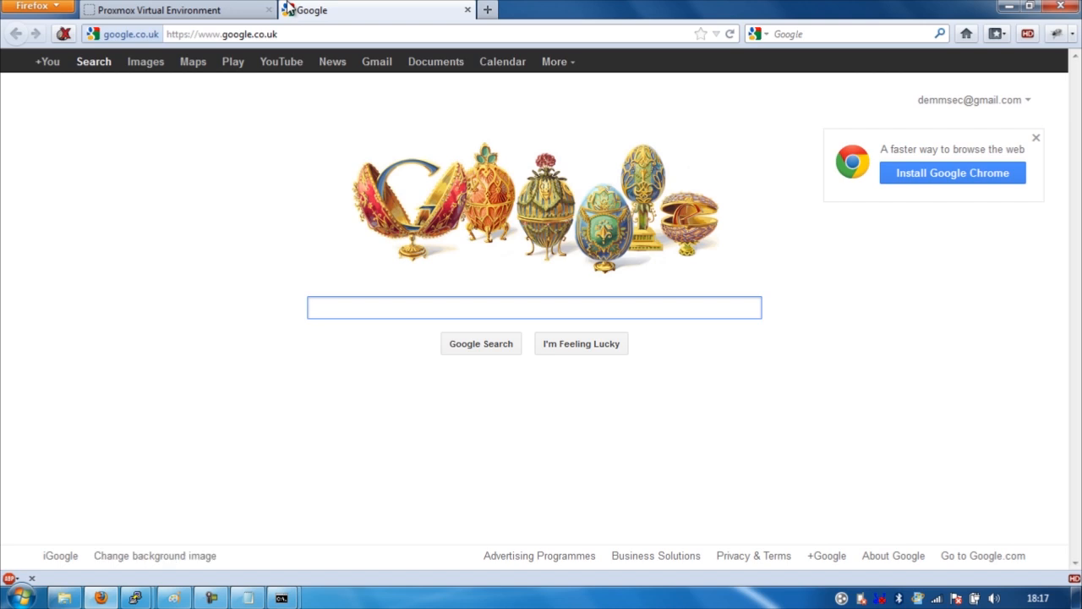
{"action": "mouse_move", "coordinate": [426, 21]}
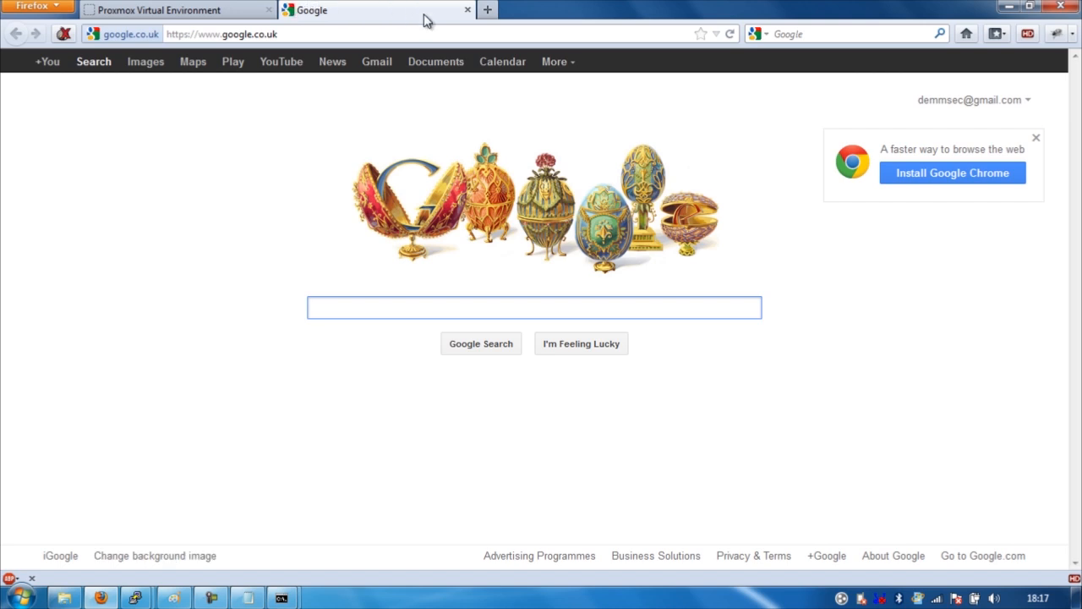